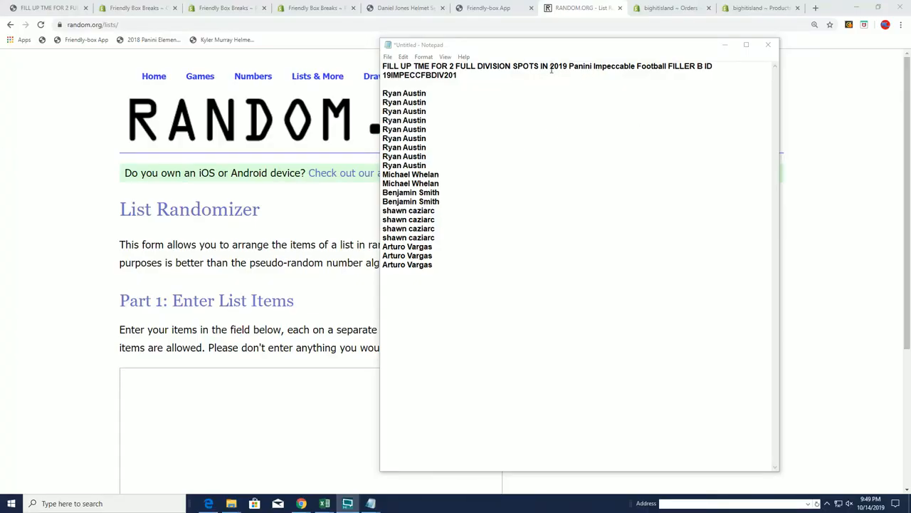
Step: Copy the entrant names from Notepad and paste them into the List Randomizer items field
drag(550, 65, 425, 94)
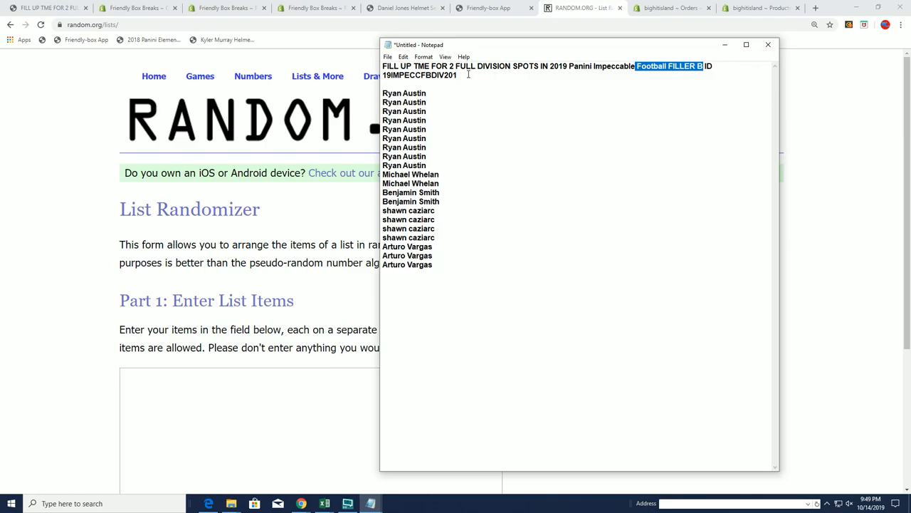
mouse_move(452, 237)
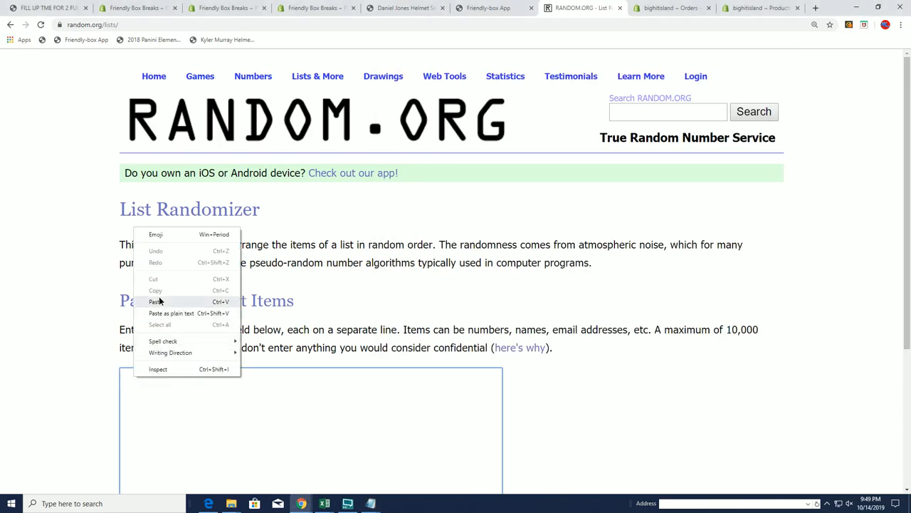
click(155, 302)
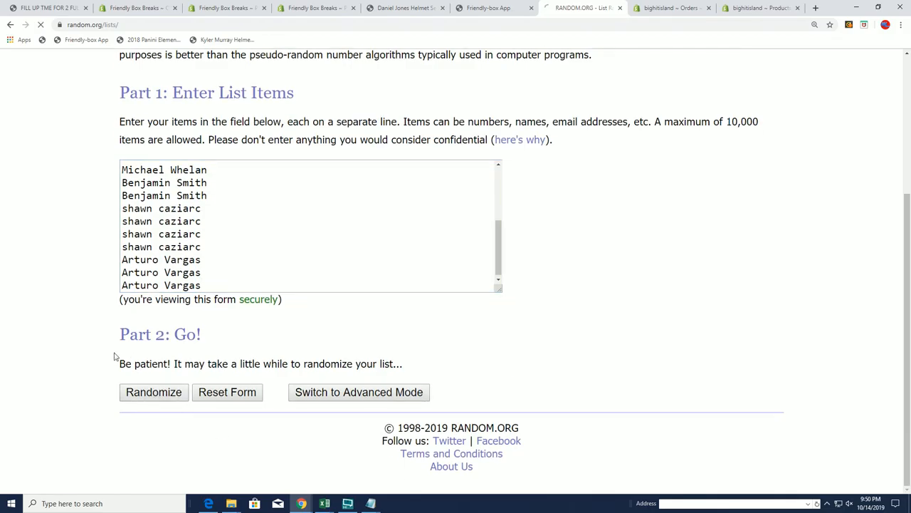
click(154, 391)
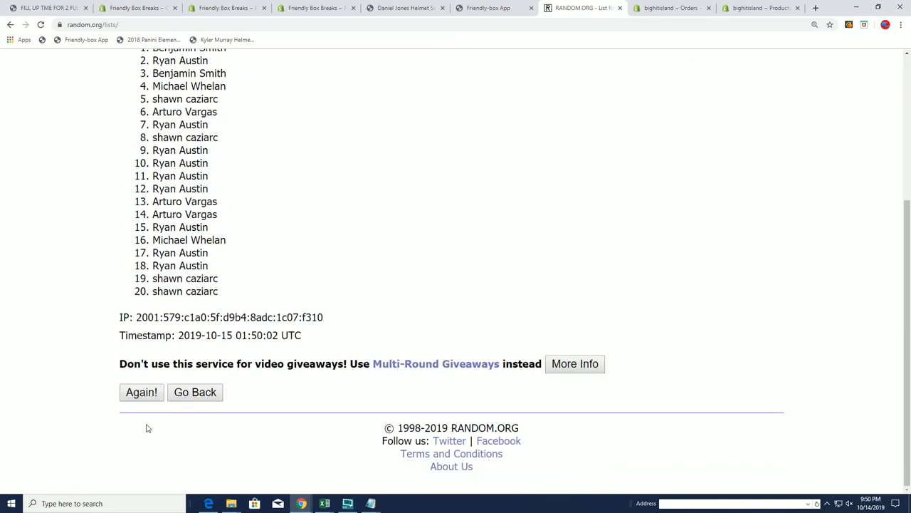
click(141, 393)
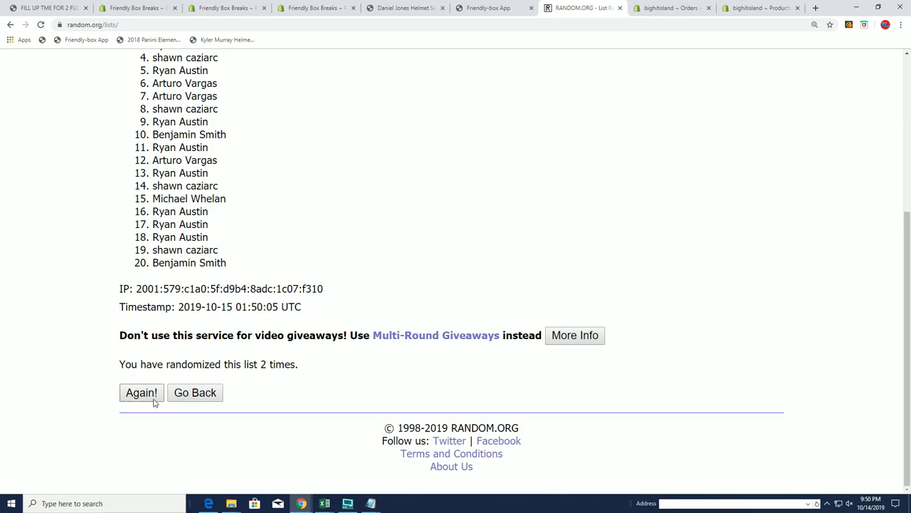
click(141, 393)
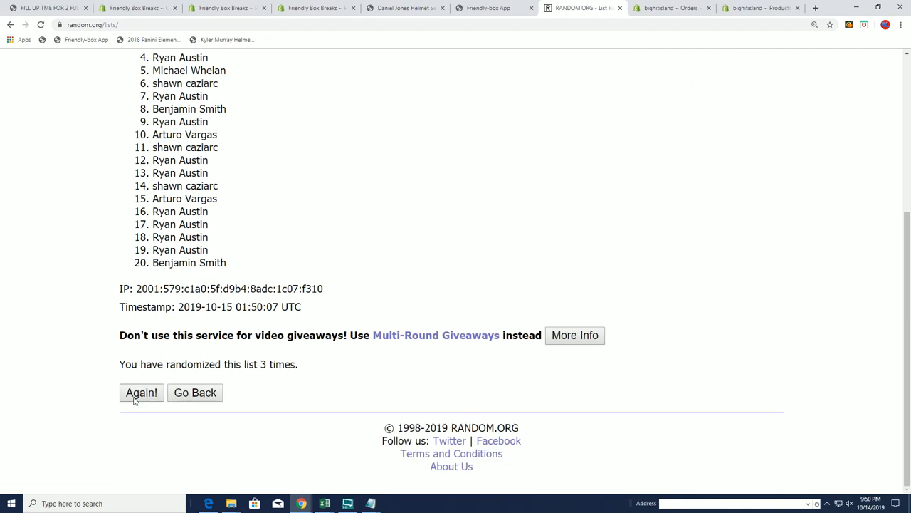
click(141, 393)
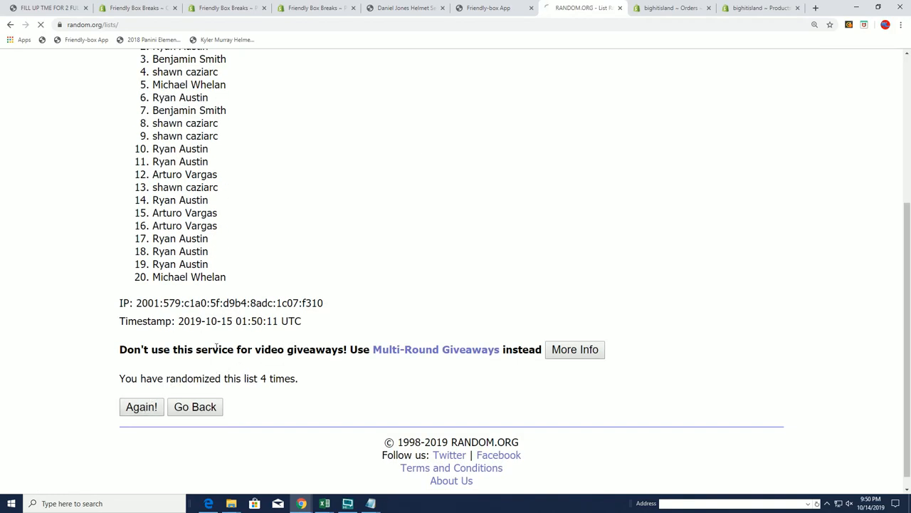
click(141, 407)
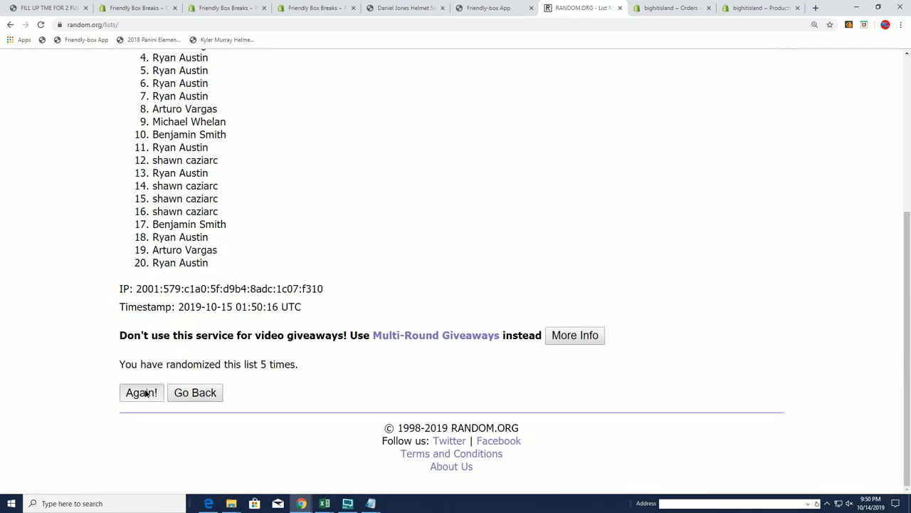
click(141, 393)
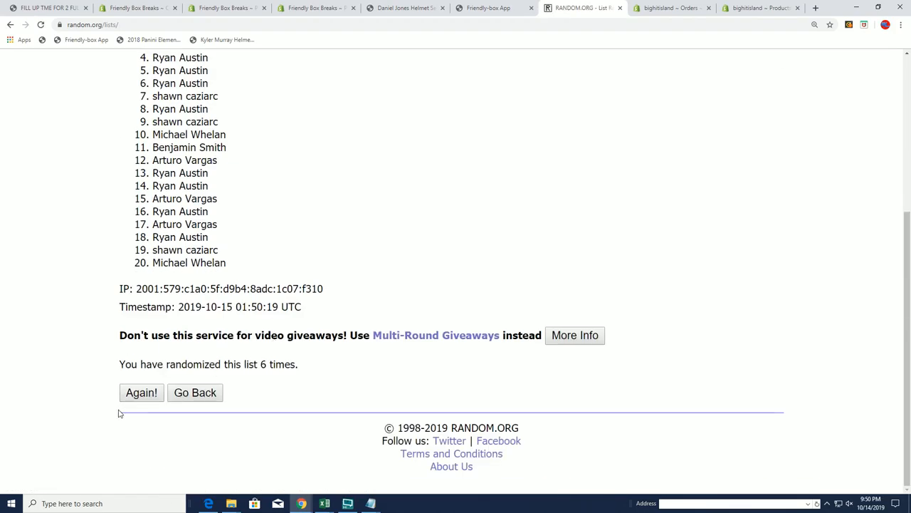
click(141, 393)
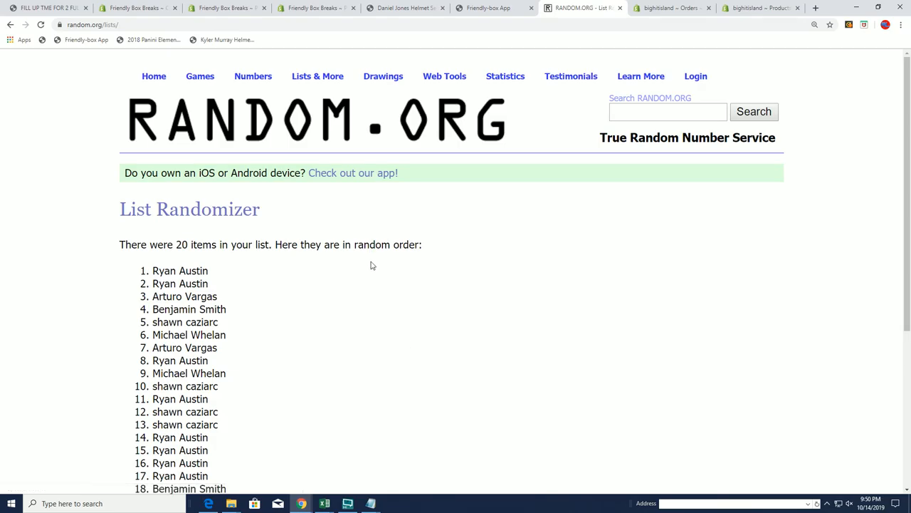
scroll(down, 3)
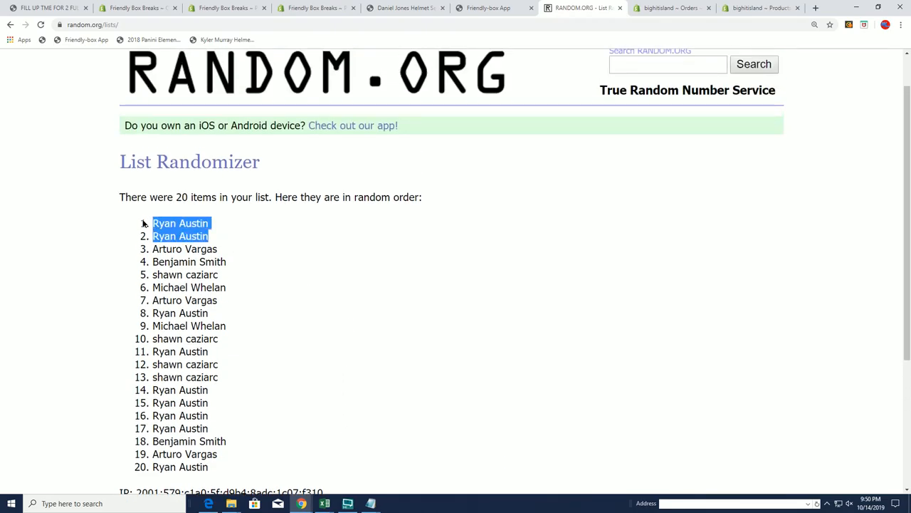
mouse_move(240, 241)
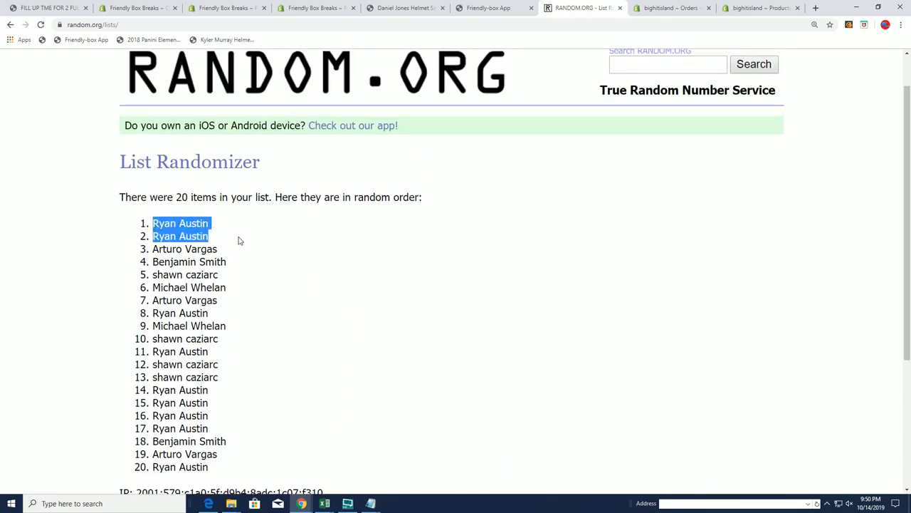
scroll(down, 3)
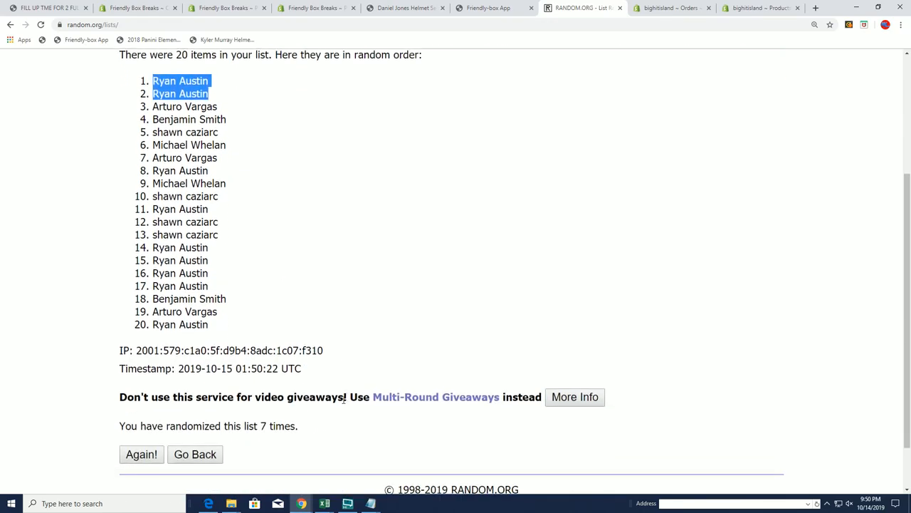